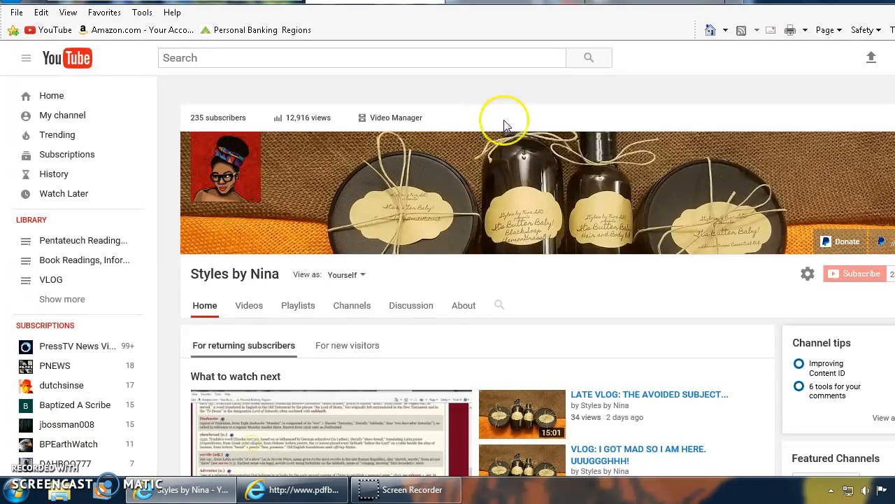
mouse_move(565, 115)
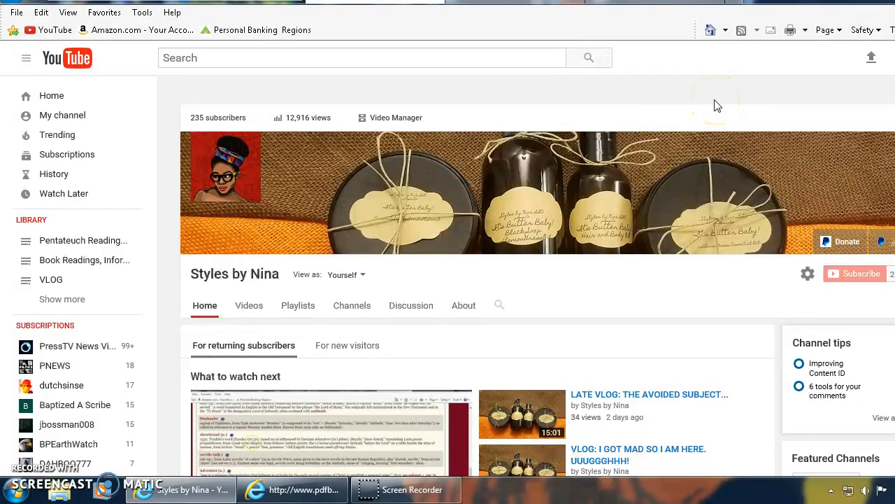
mouse_move(658, 91)
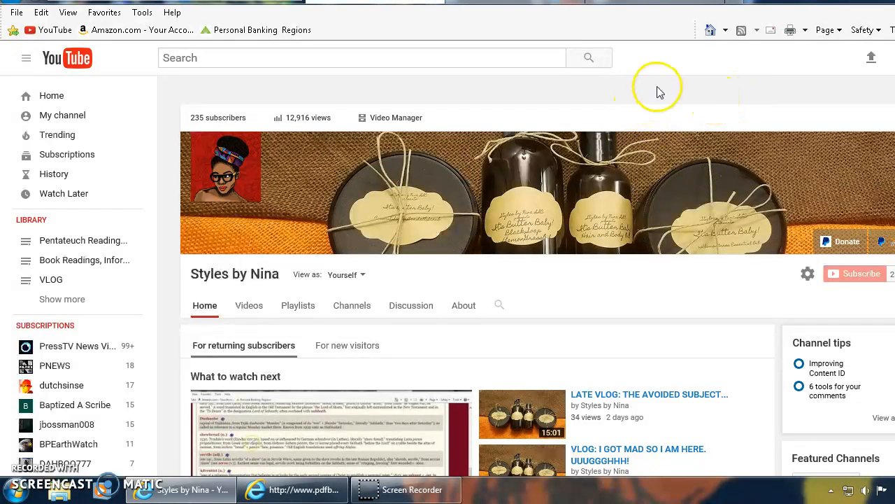
mouse_move(664, 108)
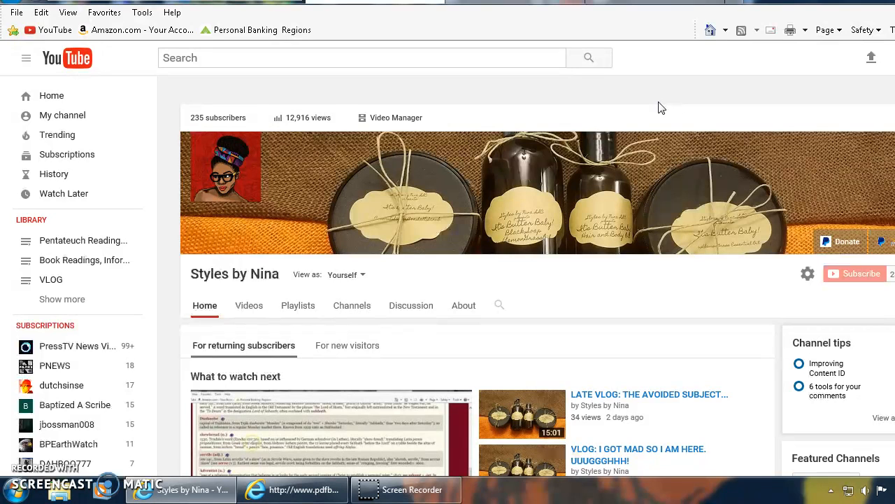
mouse_move(500, 189)
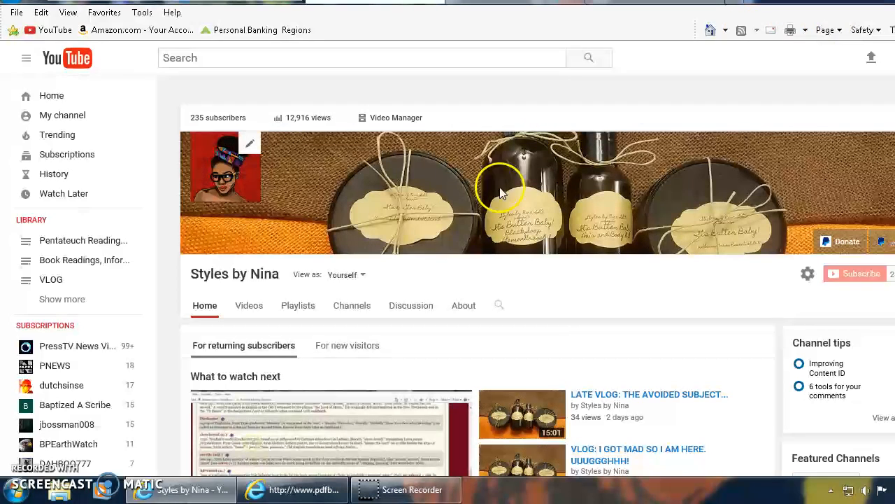
mouse_move(604, 277)
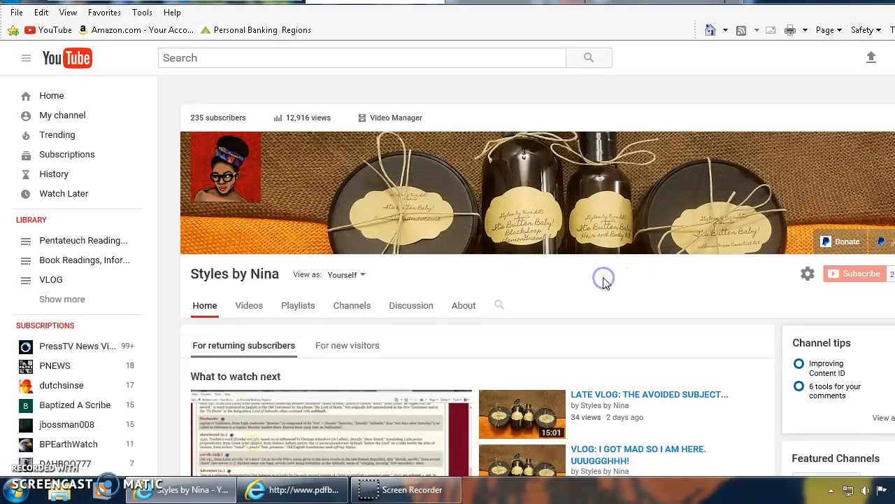
mouse_move(604, 283)
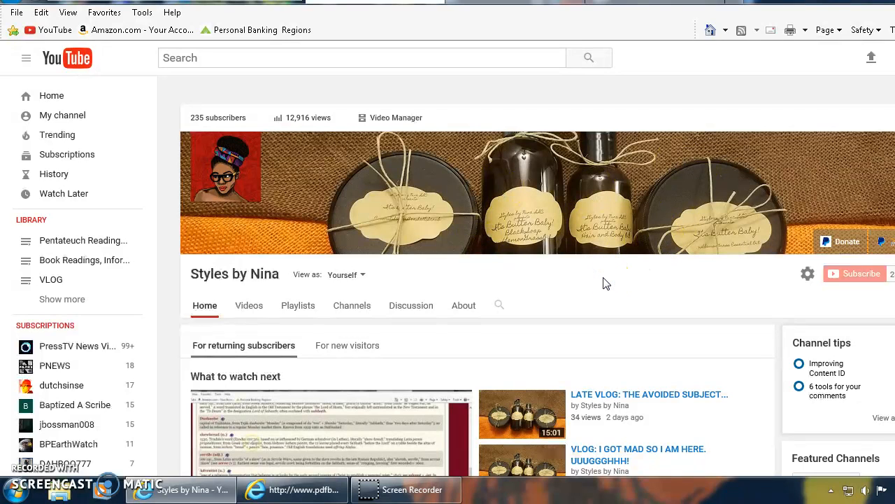
mouse_move(567, 245)
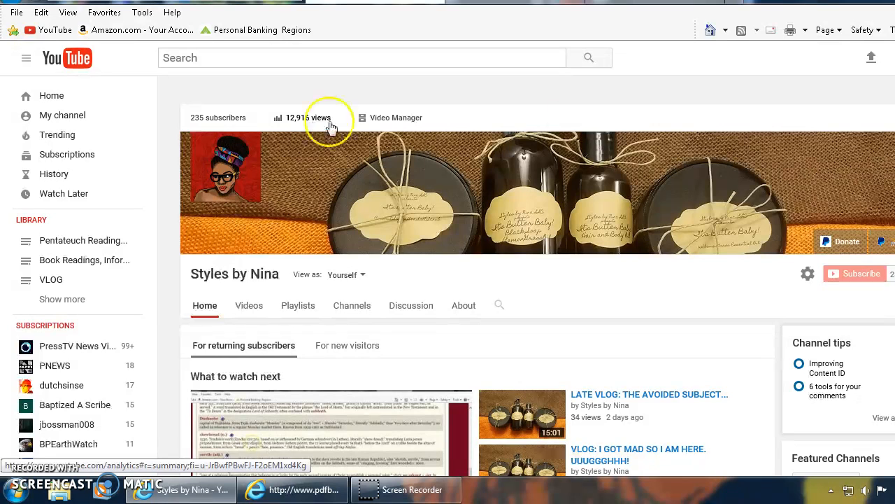
mouse_move(744, 227)
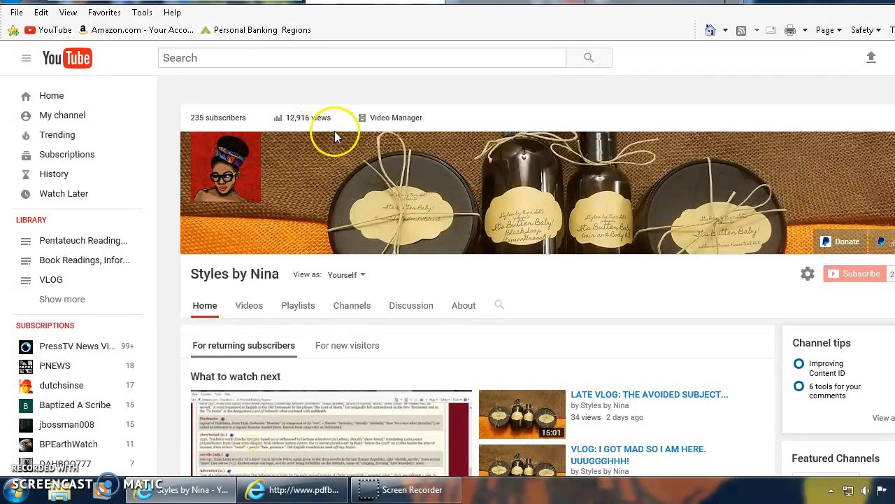
mouse_move(642, 289)
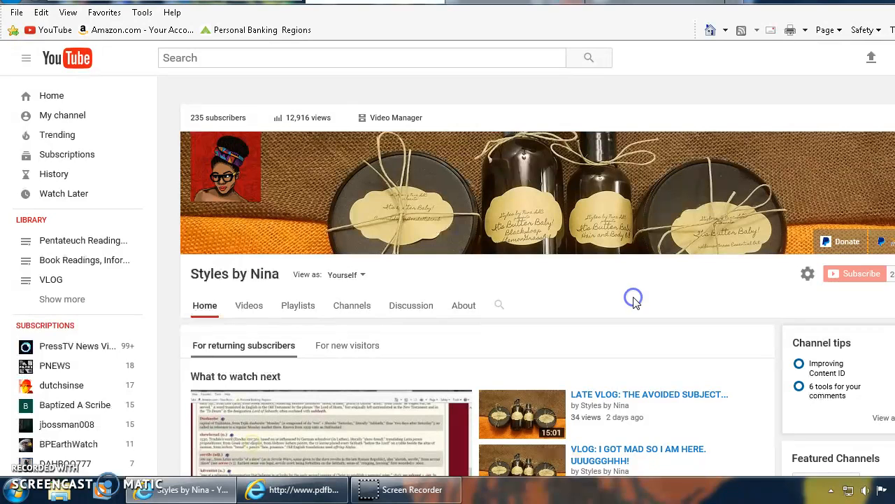
mouse_move(635, 303)
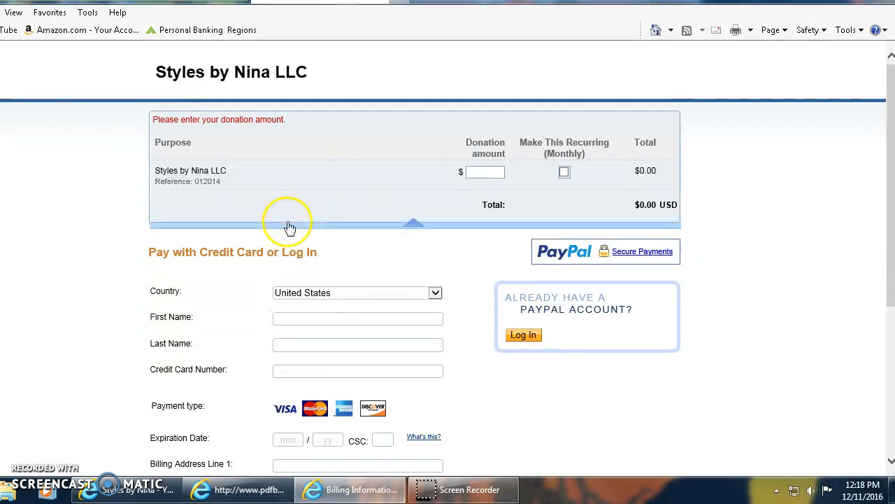
mouse_move(133, 252)
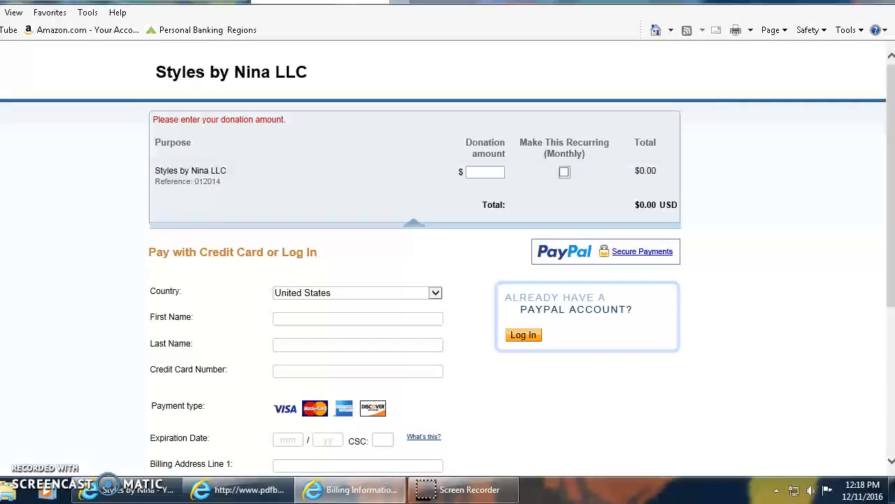
left_click(484, 171)
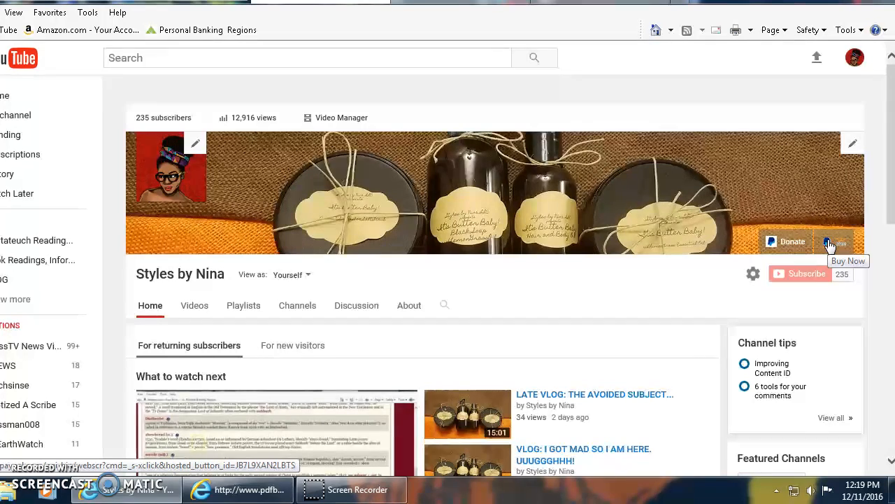
Start the PayPal purchase of Whipped Body Butter ($10.00, qty 1) via the banner's Buy Now button.
left_click(837, 241)
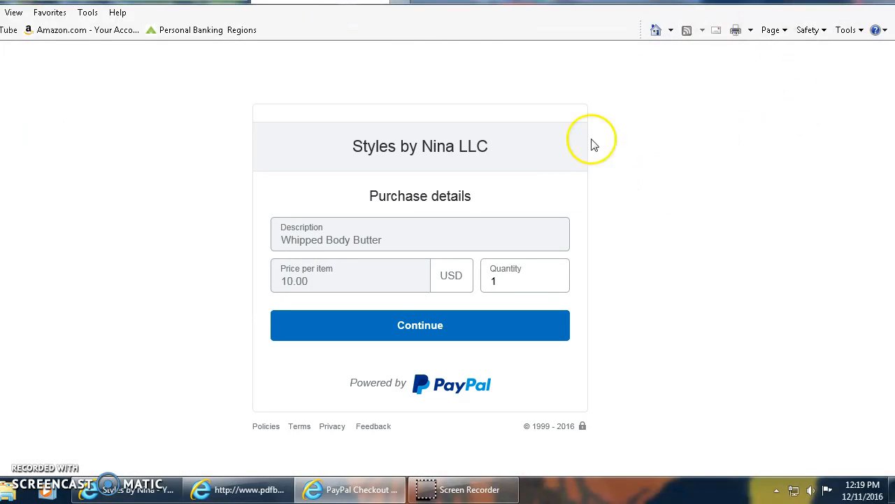
mouse_move(453, 294)
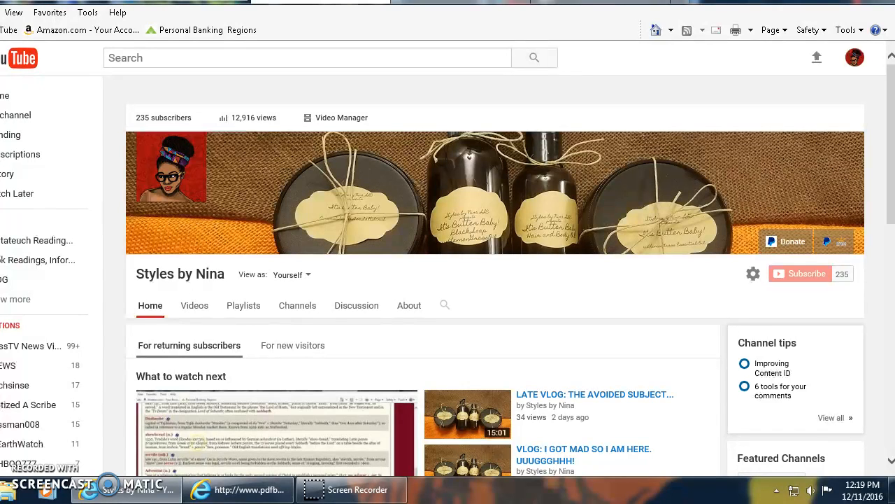
mouse_move(689, 269)
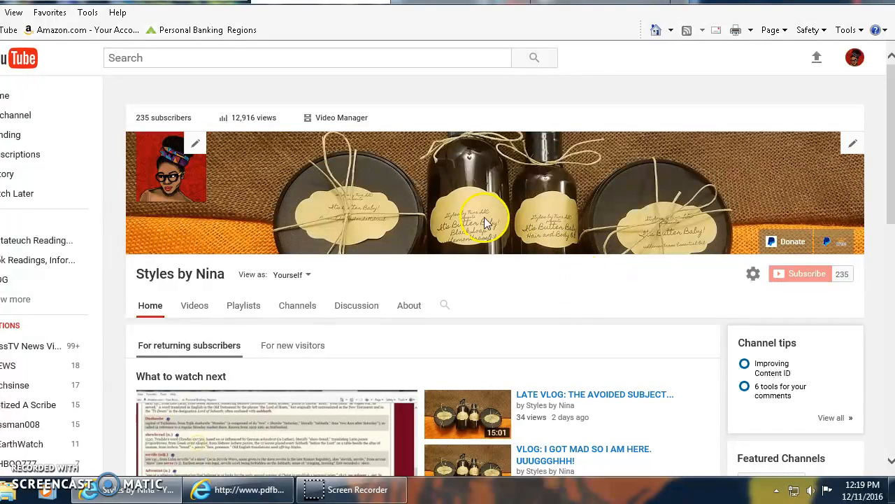
mouse_move(476, 258)
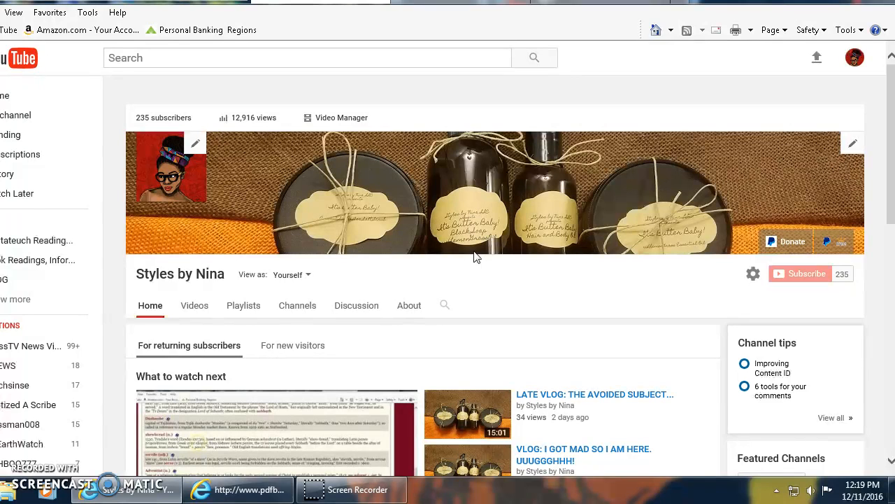
mouse_move(484, 212)
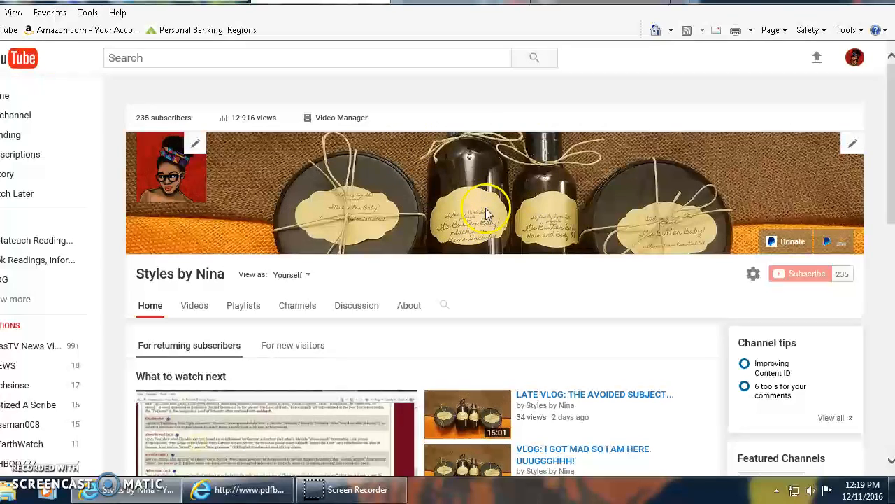
mouse_move(560, 266)
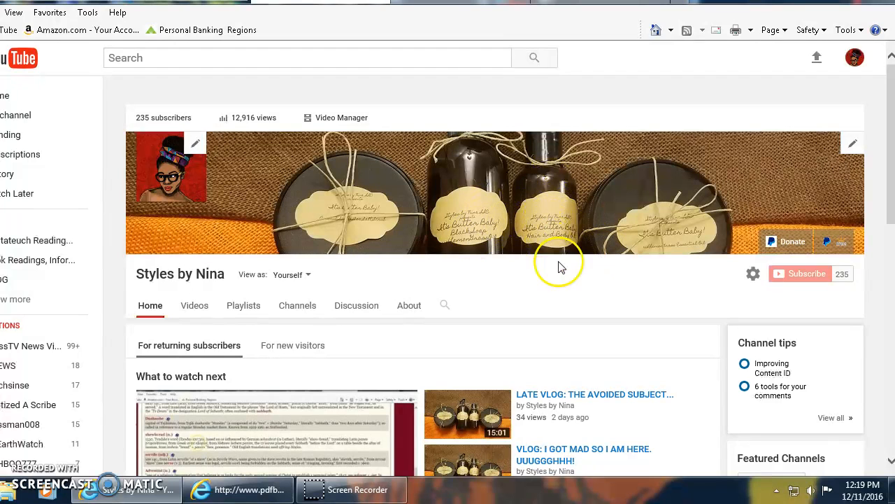
mouse_move(660, 224)
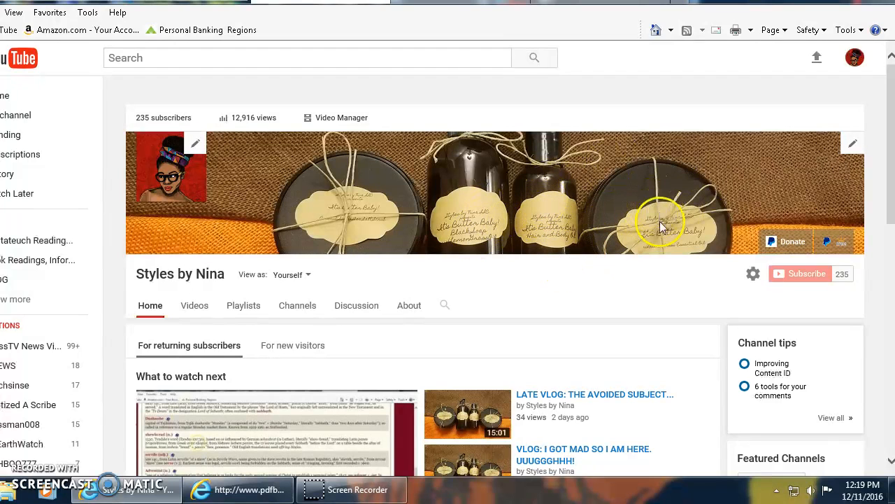
mouse_move(646, 224)
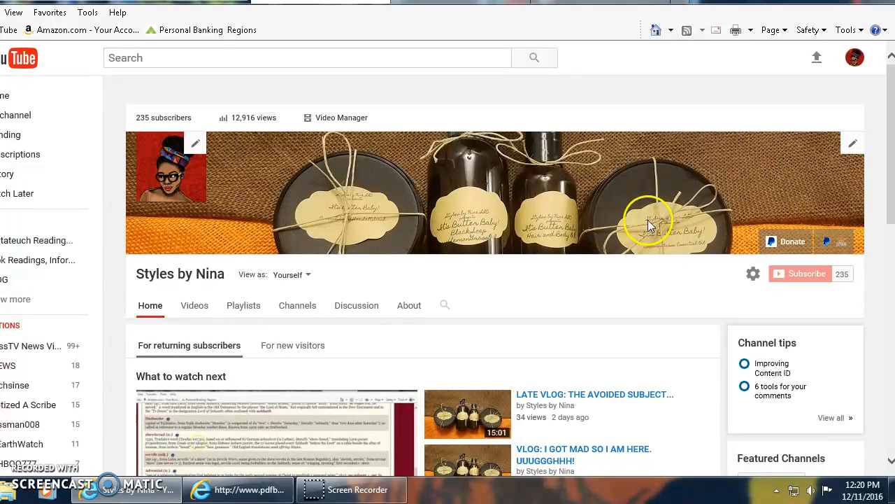
mouse_move(647, 305)
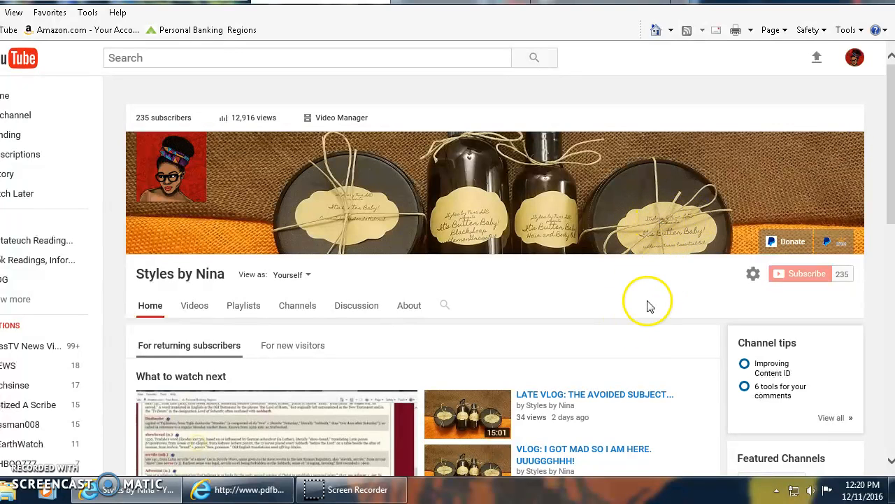
mouse_move(683, 249)
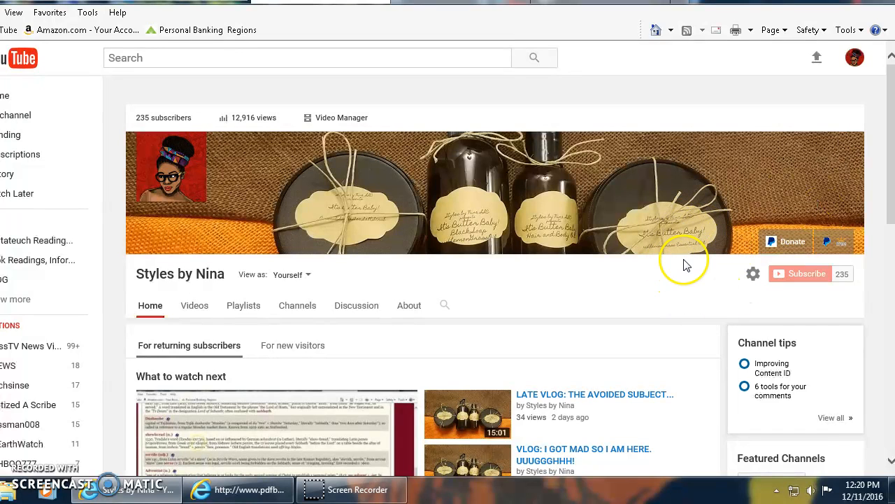
mouse_move(651, 247)
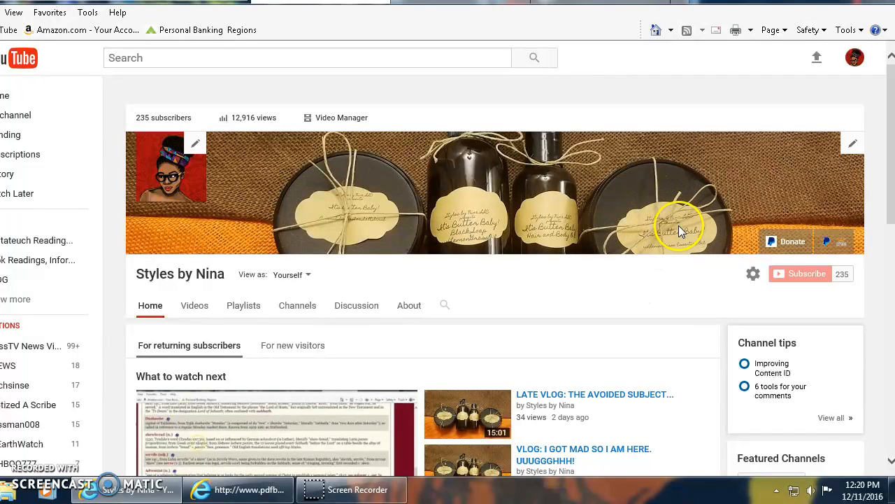
mouse_move(622, 259)
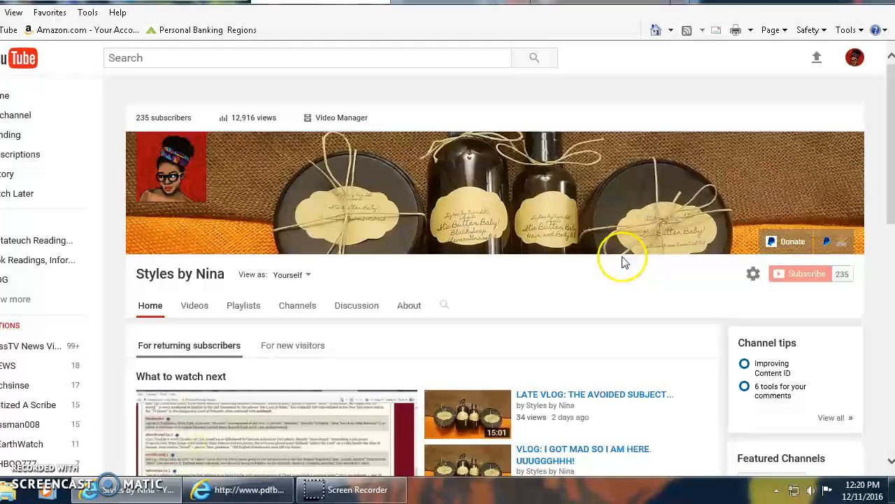
mouse_move(641, 238)
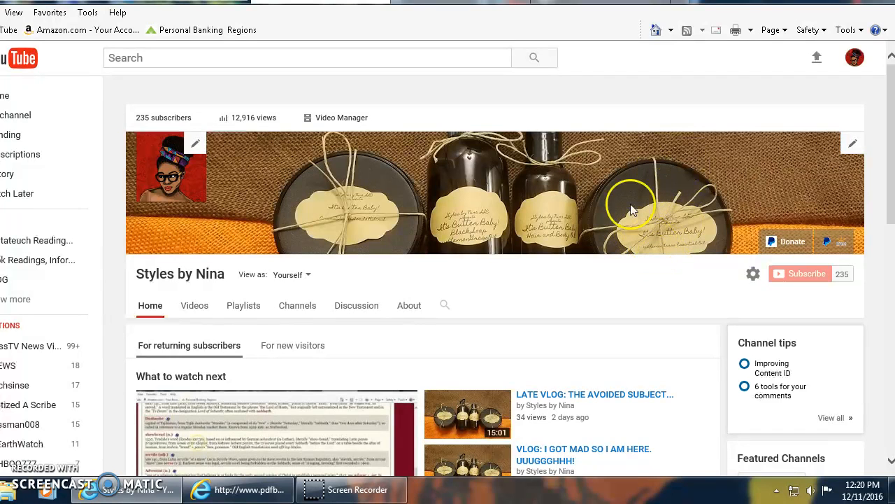
mouse_move(575, 282)
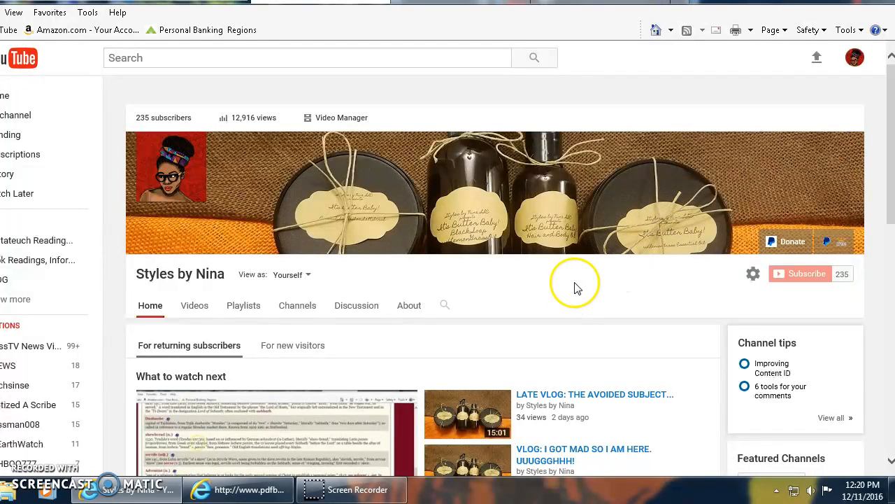
mouse_move(735, 196)
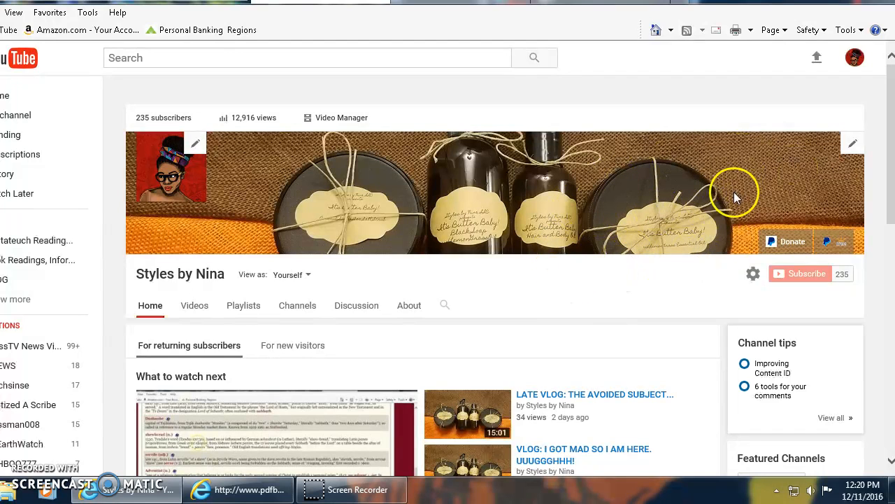
mouse_move(371, 210)
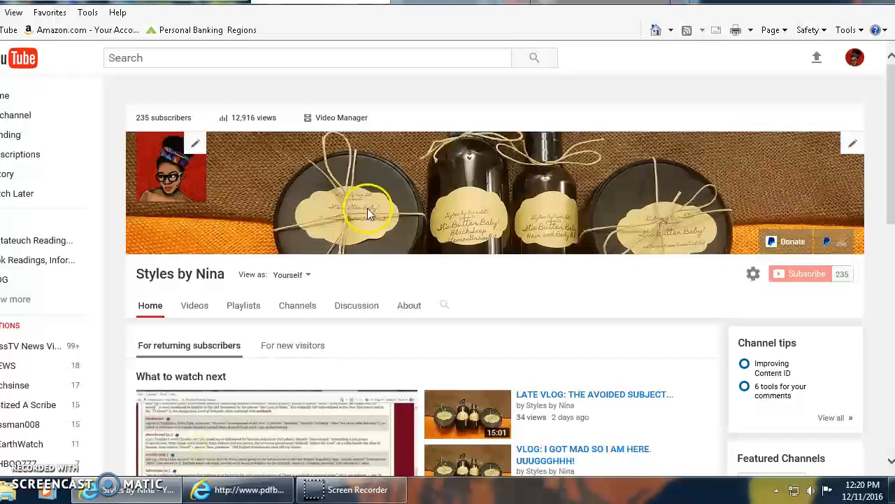
mouse_move(384, 241)
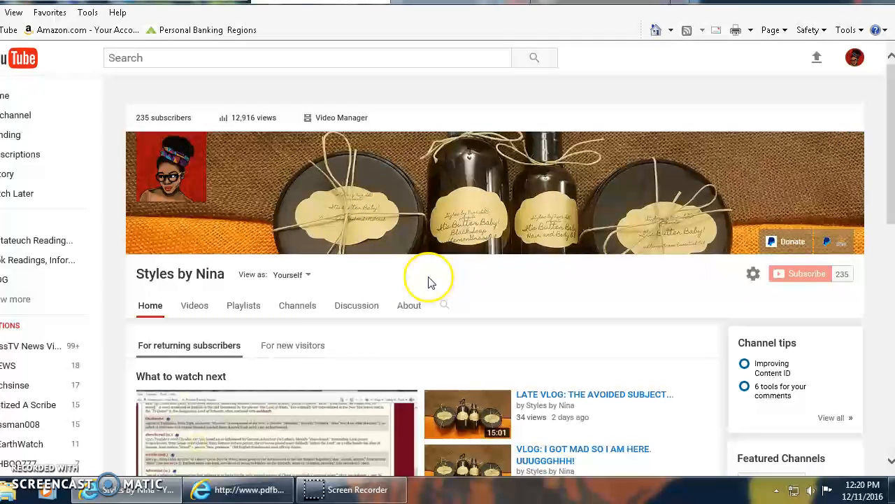
mouse_move(364, 235)
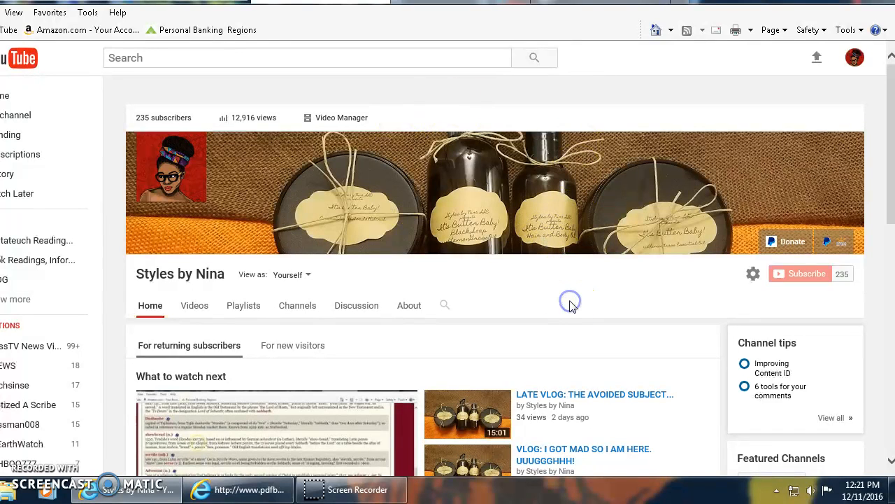
mouse_move(272, 129)
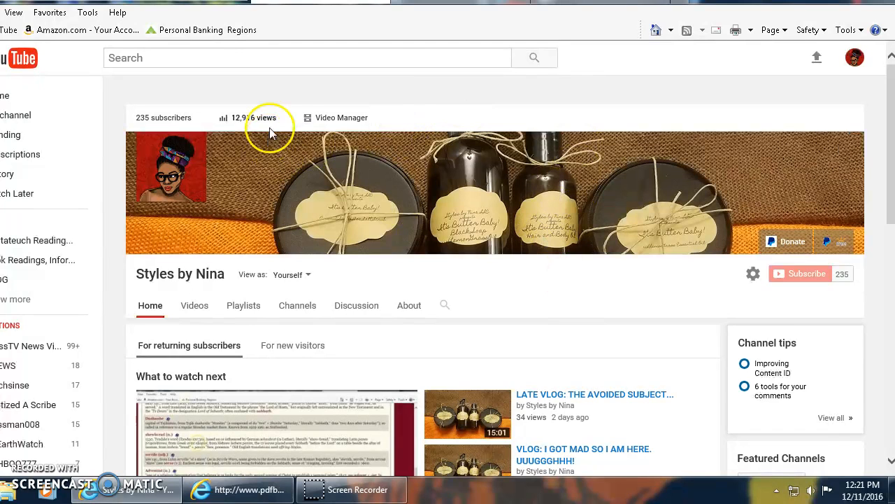
mouse_move(591, 311)
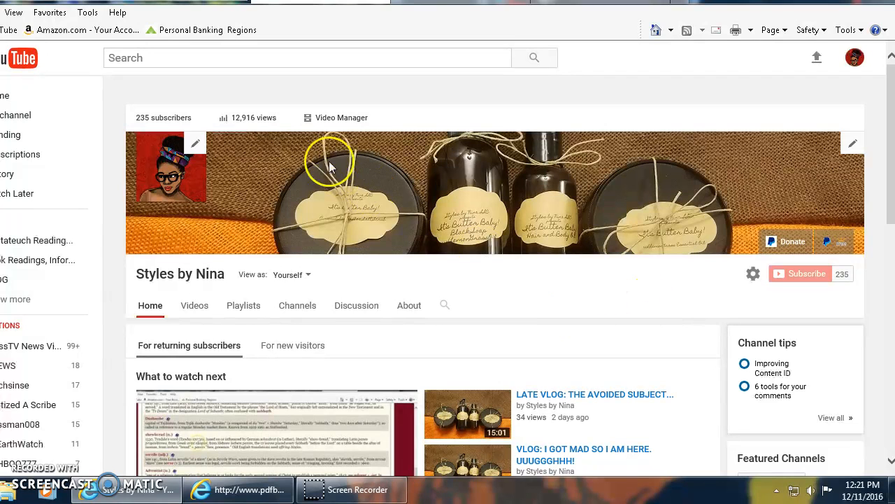
mouse_move(154, 140)
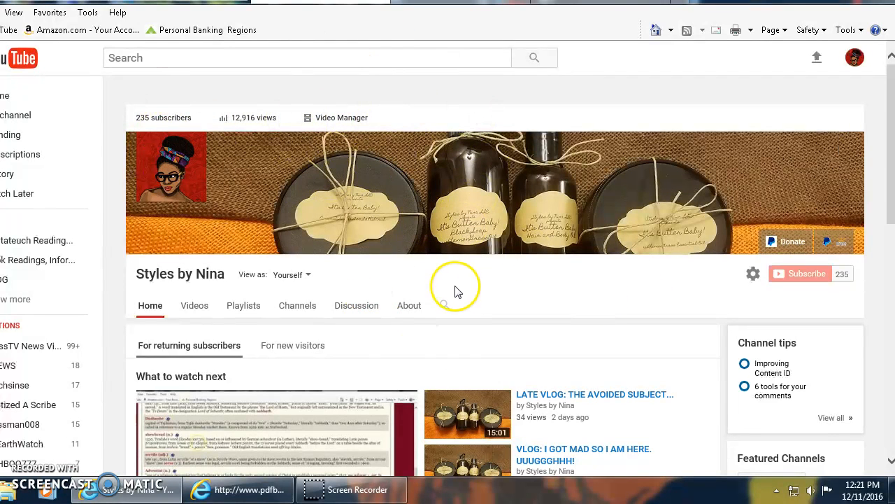
mouse_move(481, 320)
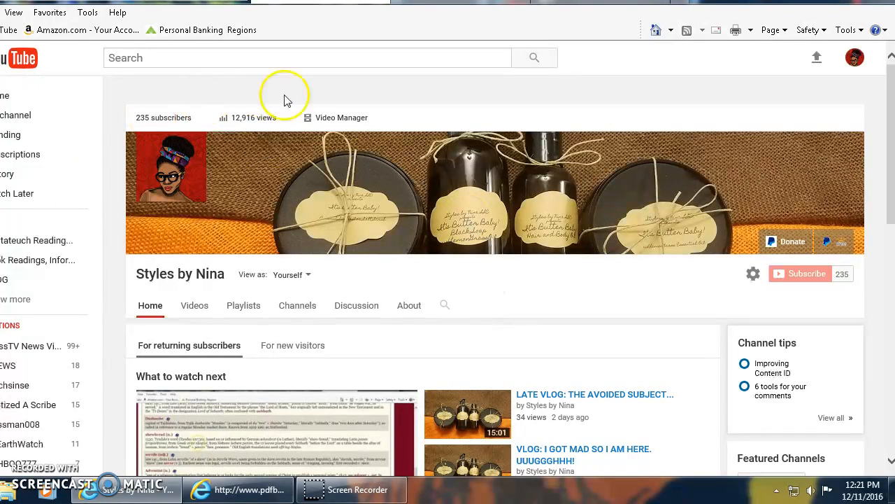
mouse_move(624, 308)
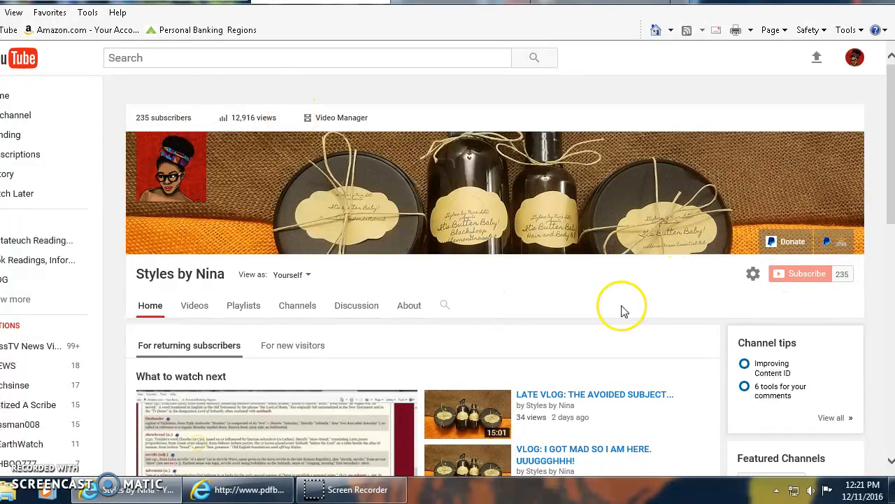
mouse_move(294, 221)
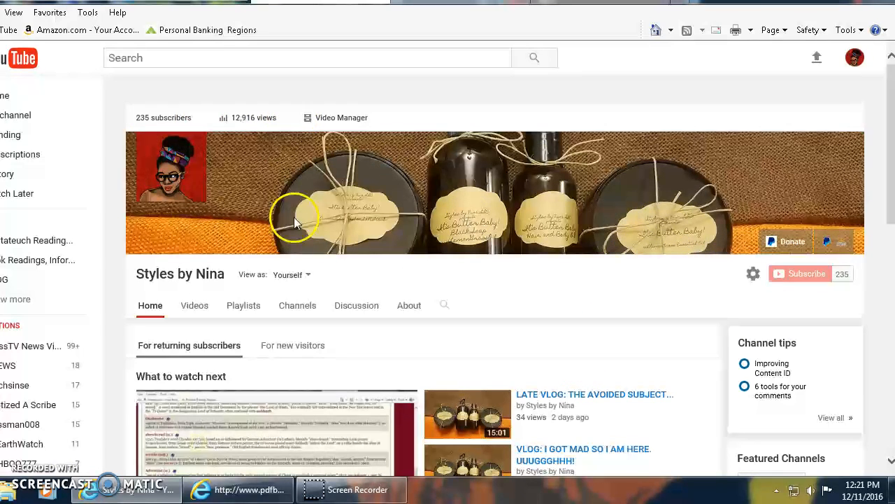
mouse_move(161, 123)
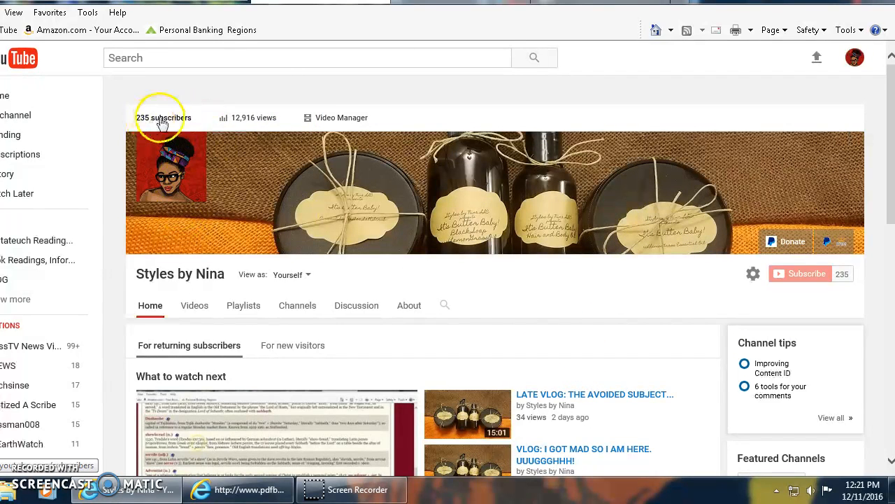
mouse_move(166, 123)
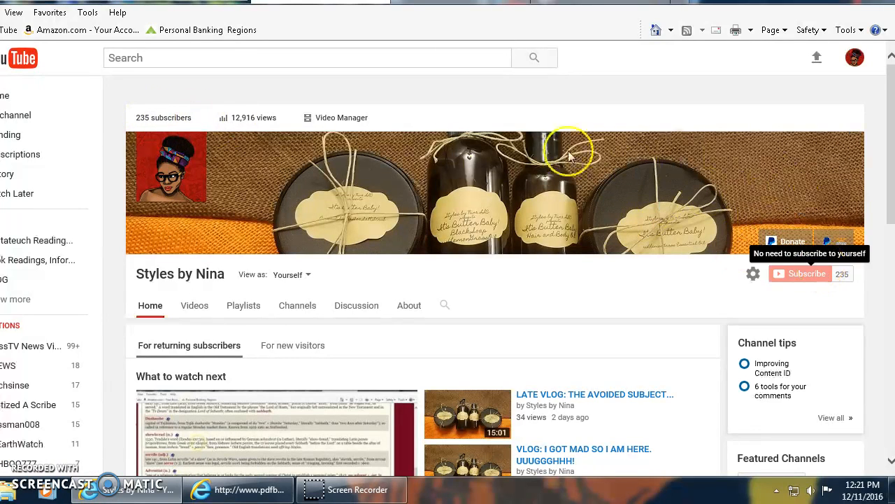
mouse_move(392, 213)
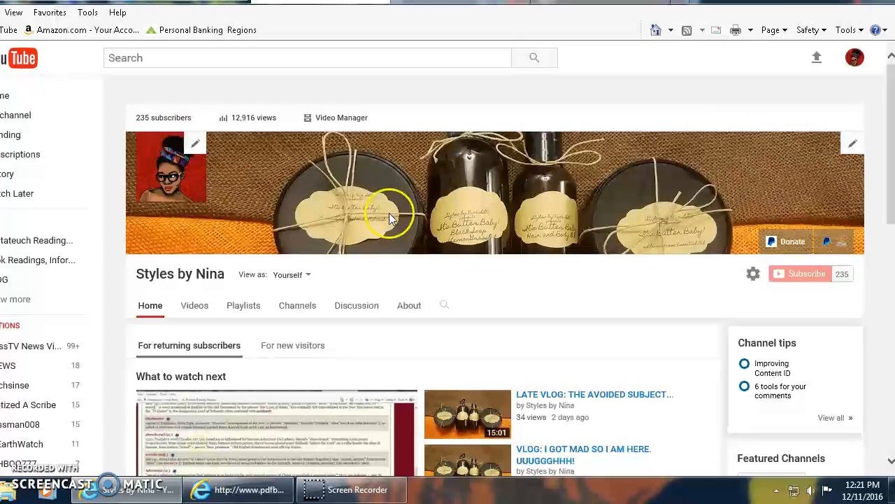
mouse_move(600, 321)
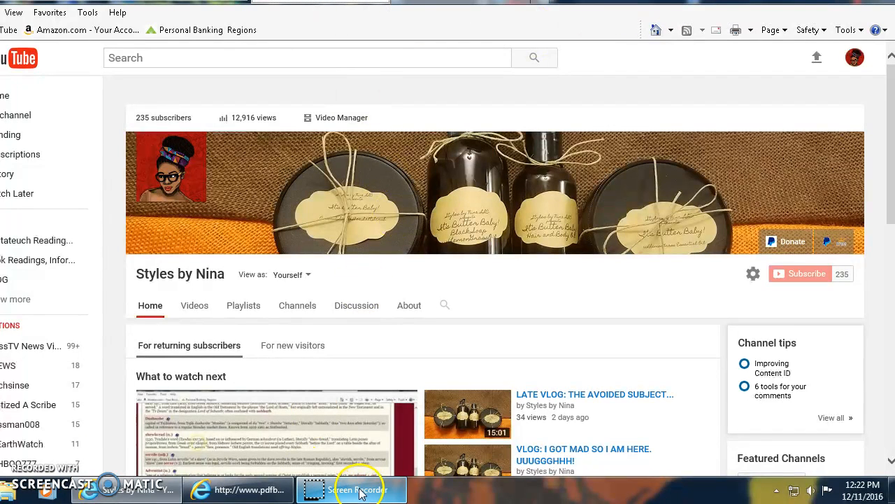
Switch to the Internet Explorer window showing the Element Encyclopedia of Native Americans cover on pdfbooksplanet.org.
left_click(238, 490)
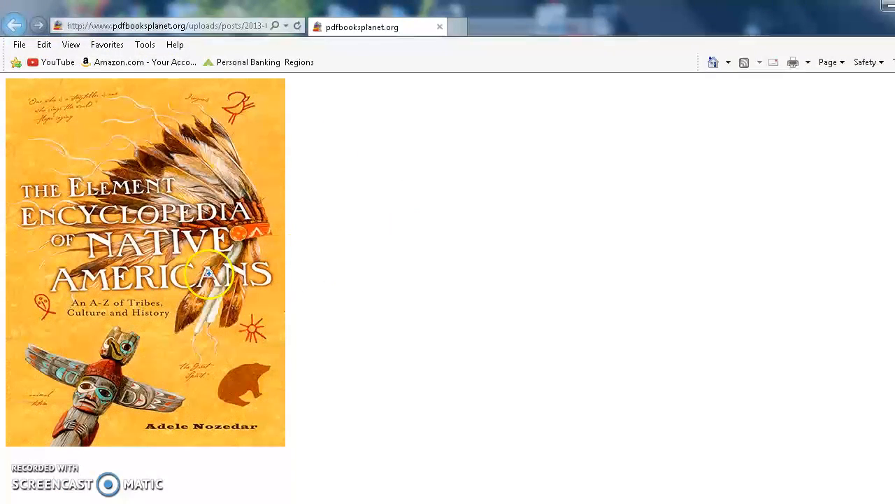
mouse_move(227, 185)
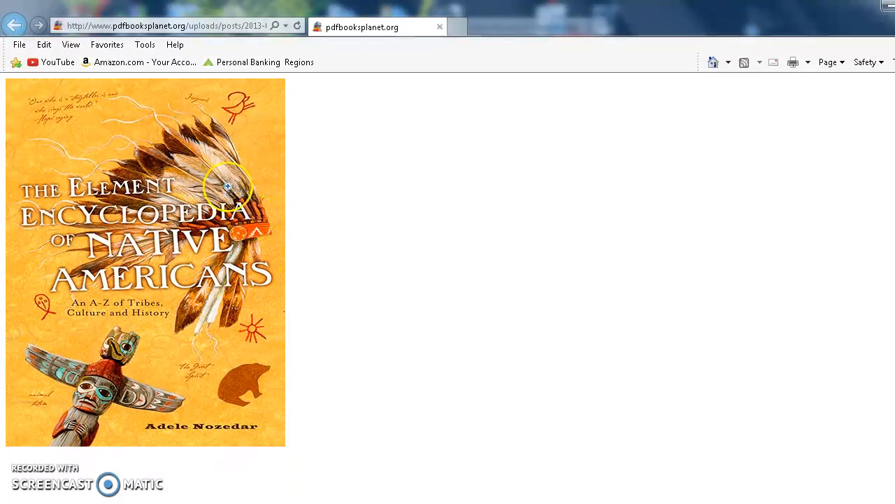
mouse_move(195, 35)
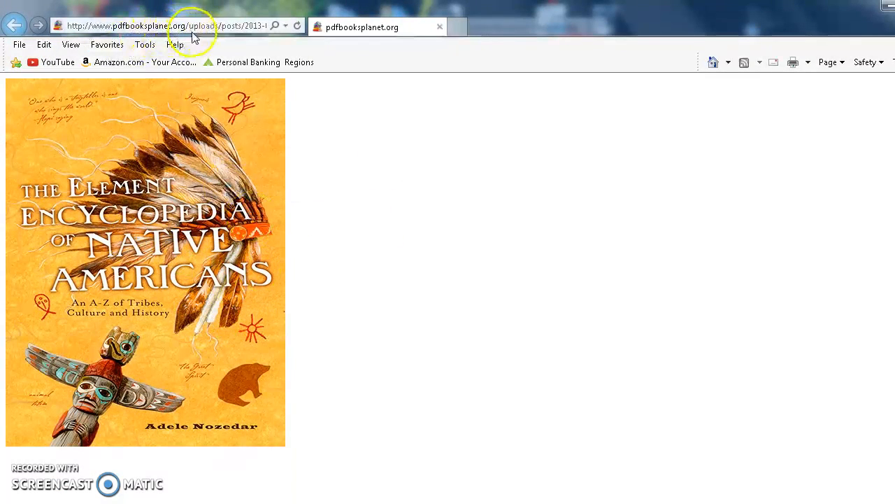